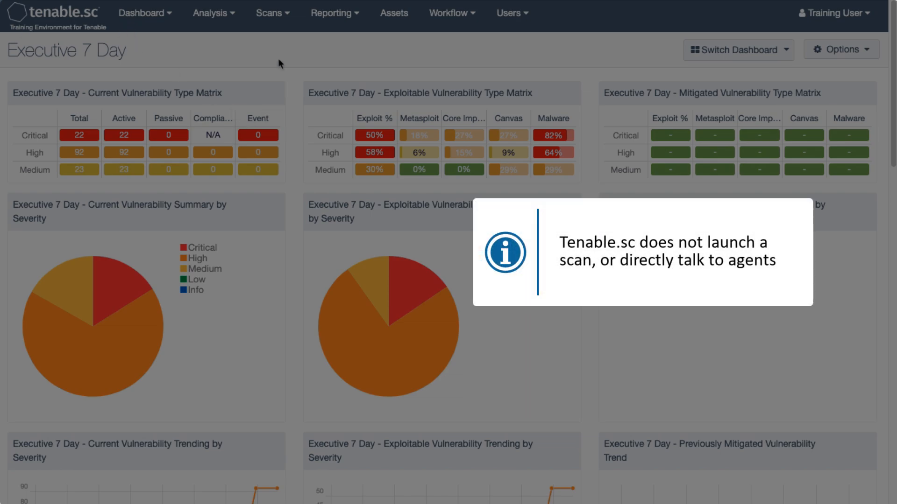
mouse_move(278, 16)
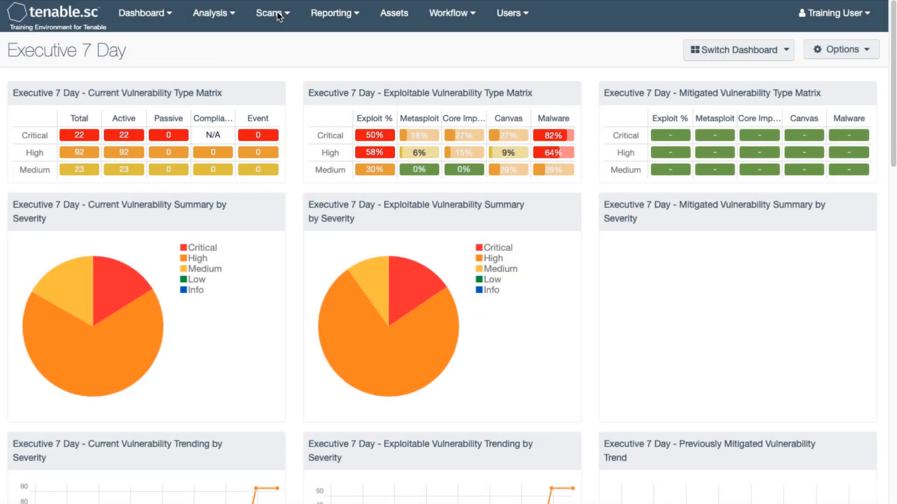
mouse_move(265, 14)
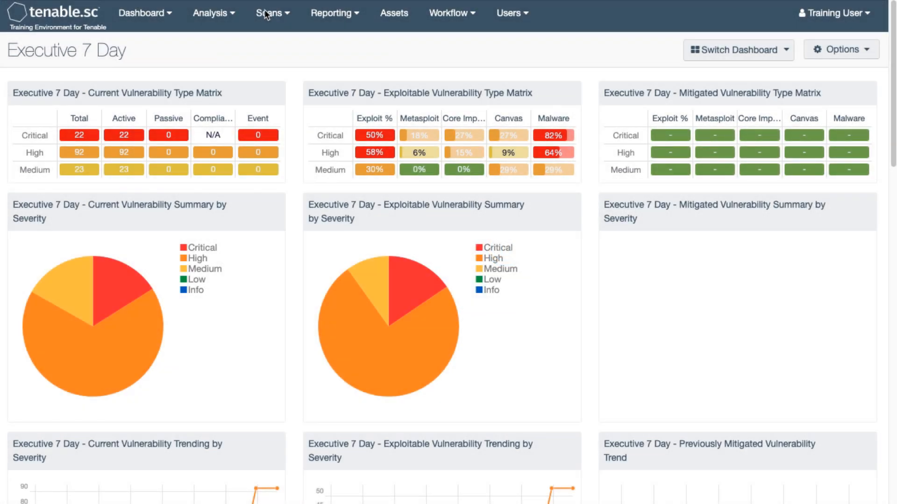
Go to the Agent Scans page from the Scans menu, which lists no agent scans.
left_click(269, 13)
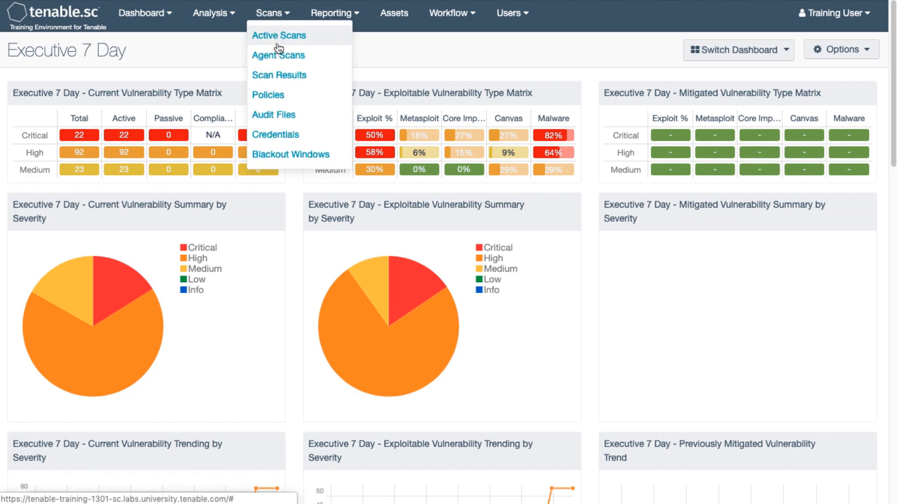
left_click(278, 55)
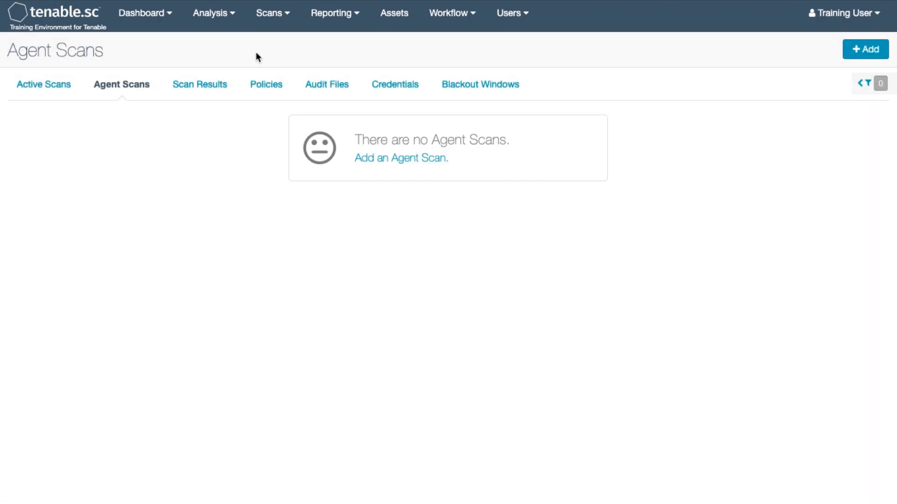
Add an agent scan named 'Linux Agent scan - daily' with Nessus Manager as the agent scanner.
left_click(864, 49)
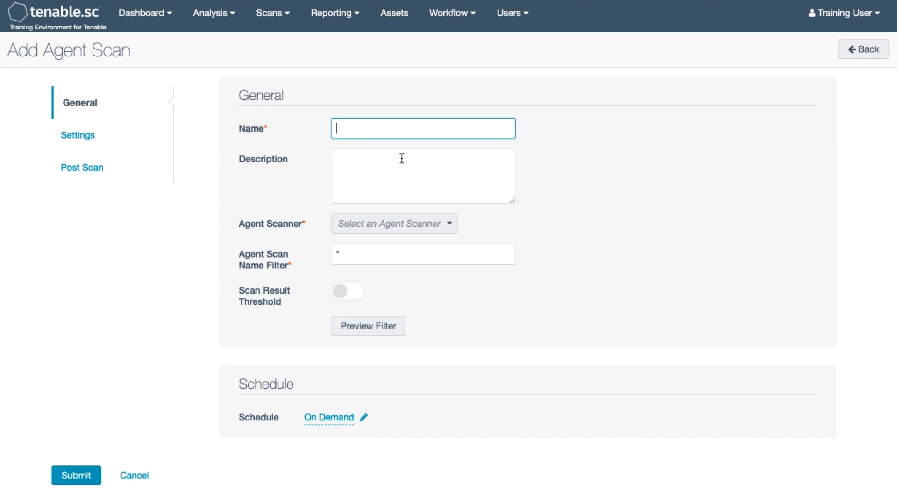
mouse_move(399, 128)
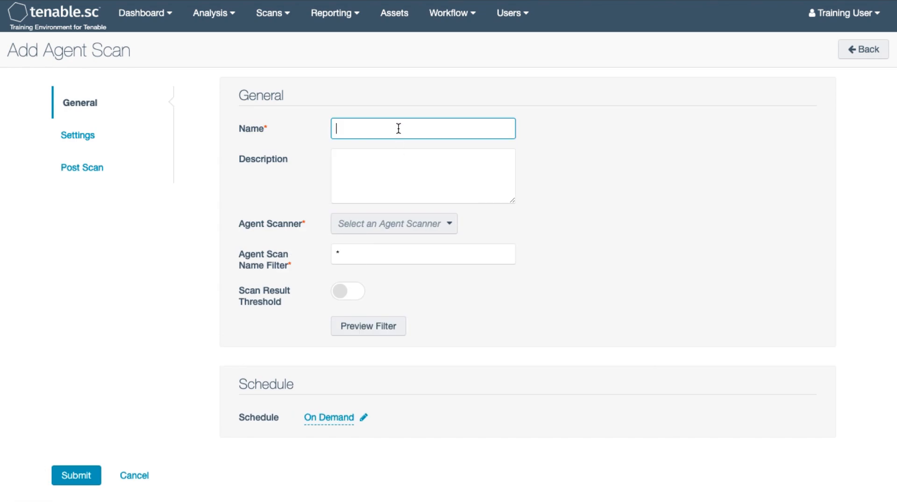
type("Linux Agent scan - daily")
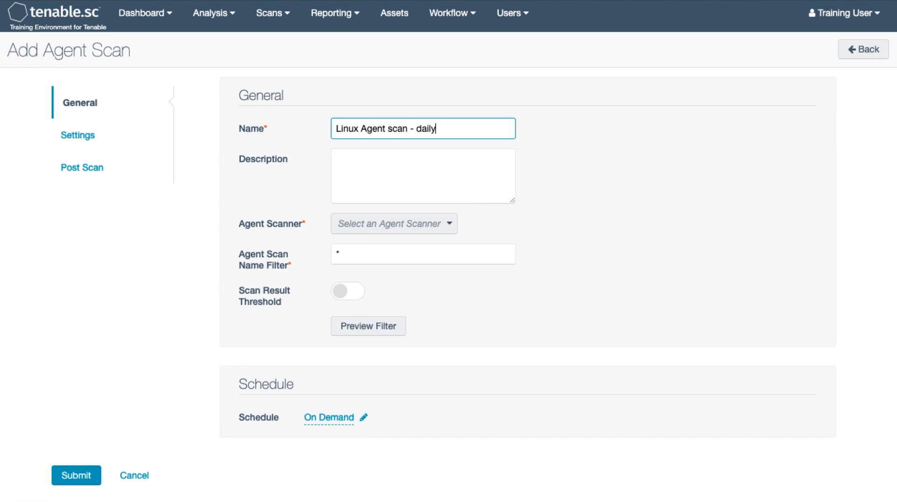
left_click(393, 224)
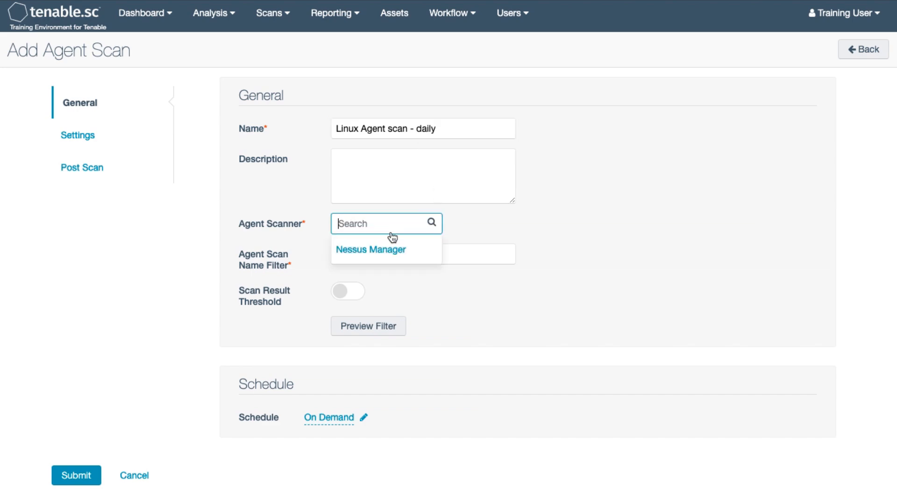
left_click(369, 250)
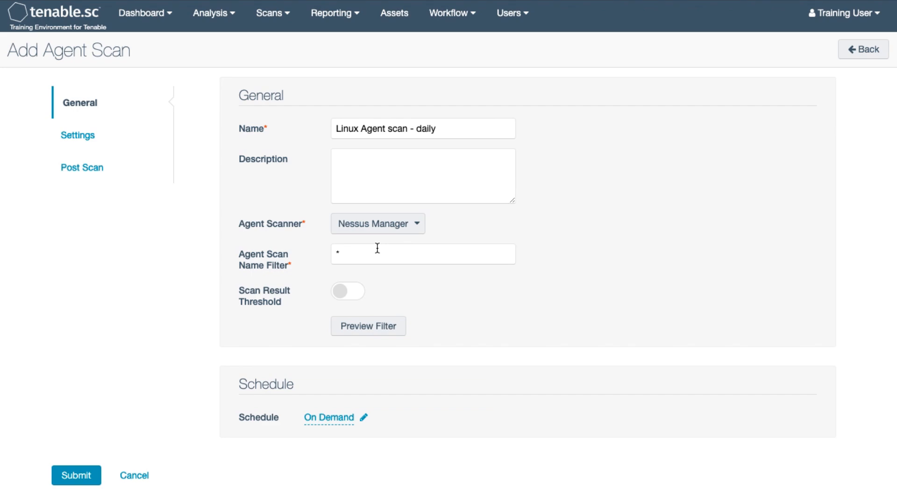
mouse_move(372, 252)
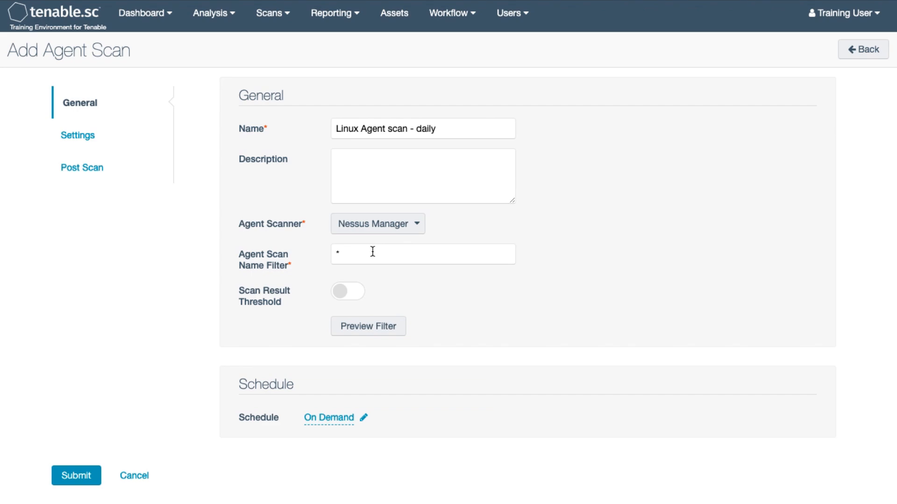
left_click(422, 254)
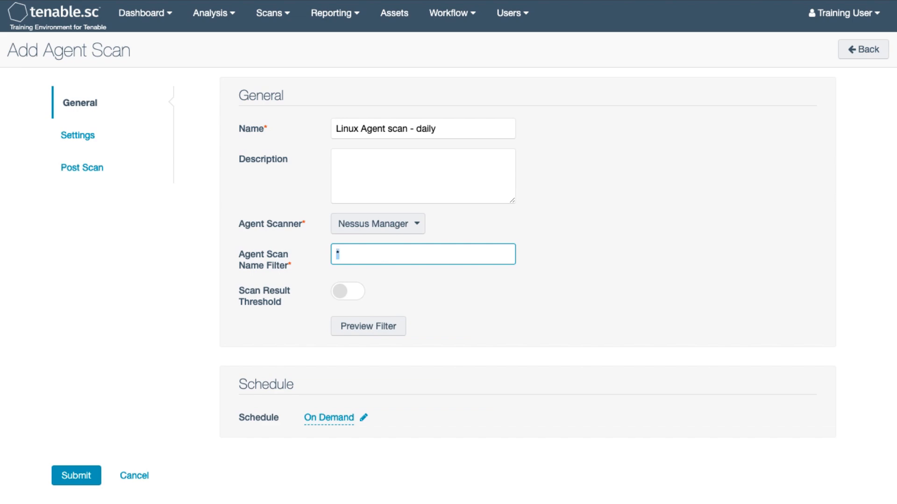
Preview the '*' name filter, matching the Linux Hosts and Windows Hosts basic agent scans.
type("*")
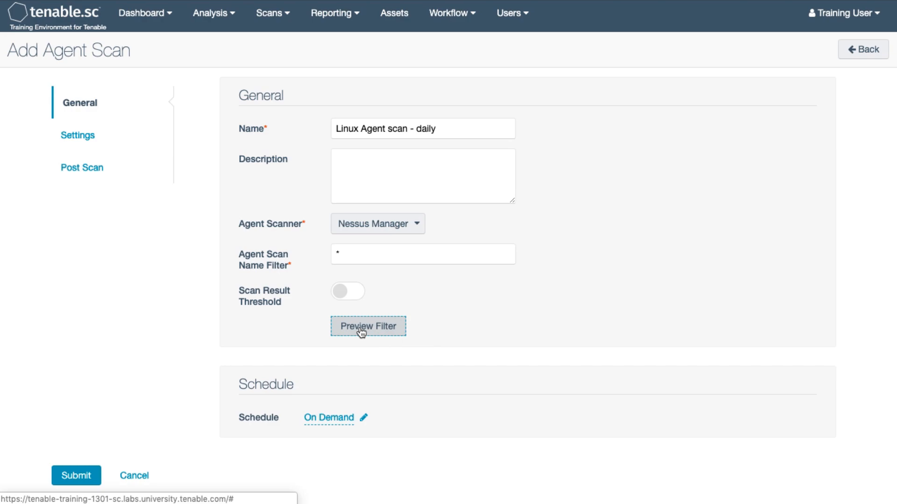
left_click(367, 326)
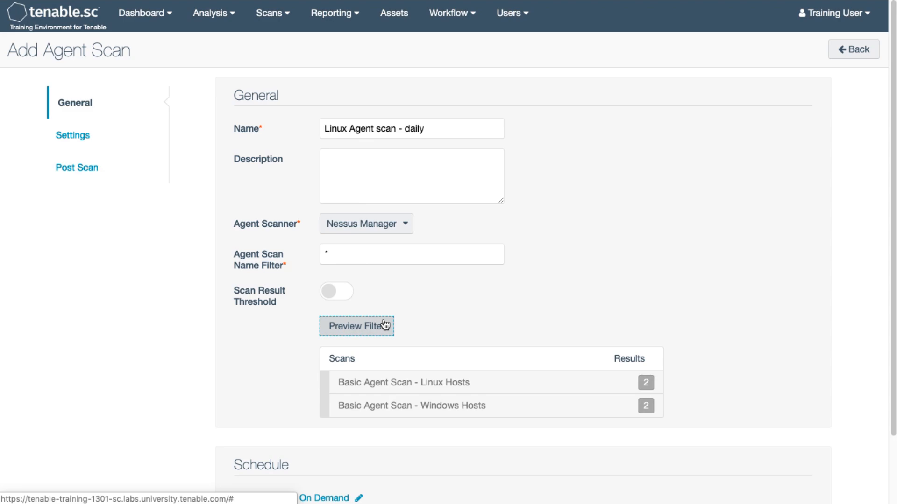
mouse_move(398, 314)
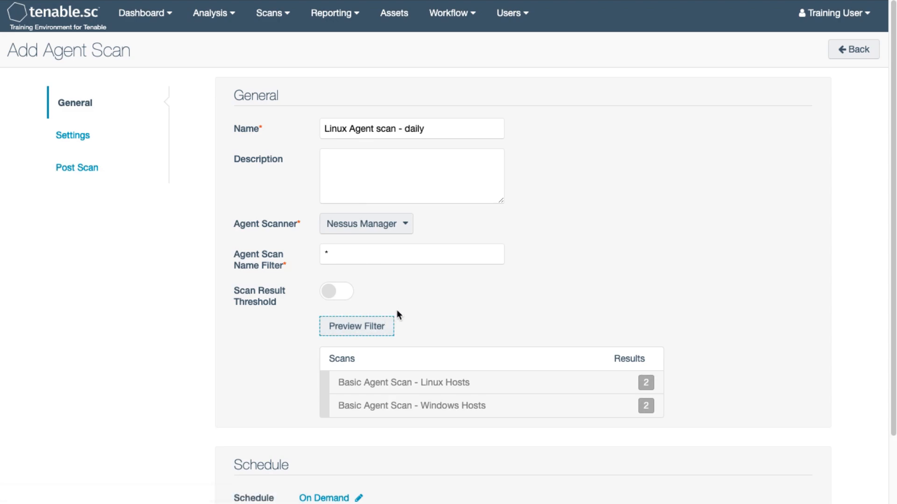
left_click(411, 255)
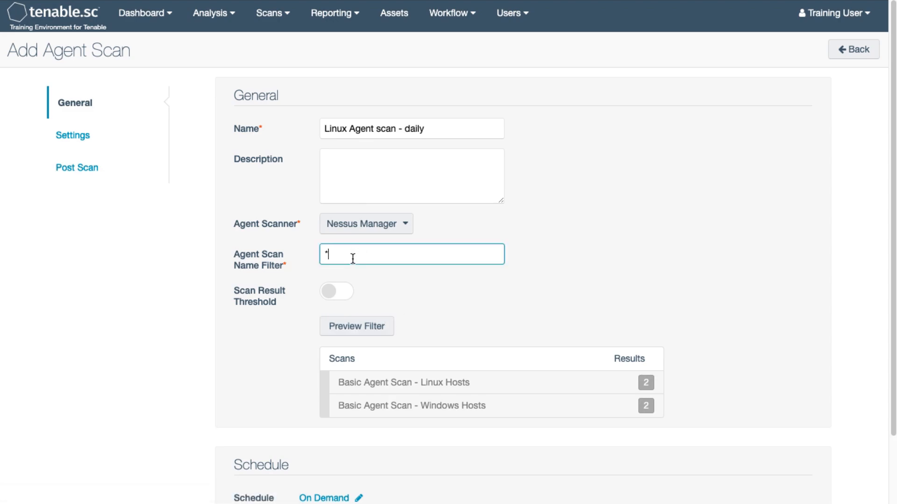
Narrow the name filter to 'Basic Agent Scan - Linux*' and preview the single Linux Hosts match.
type("Basic Agent")
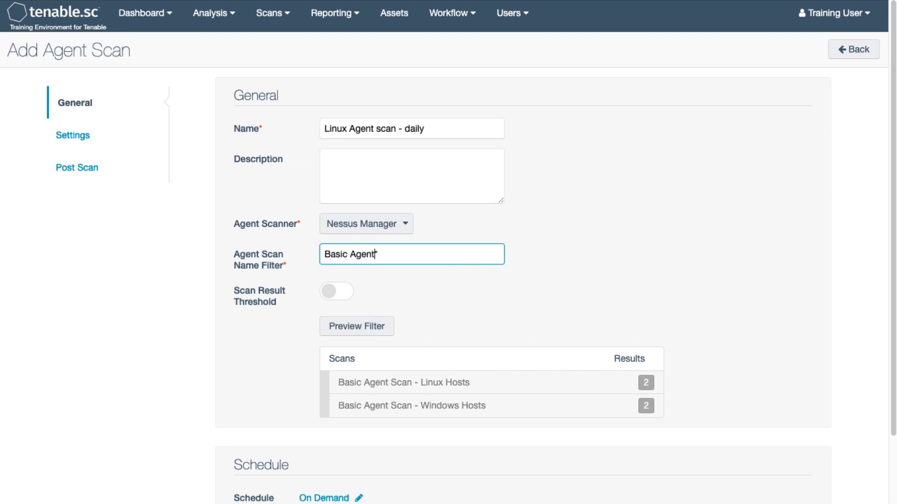
type("Scan *")
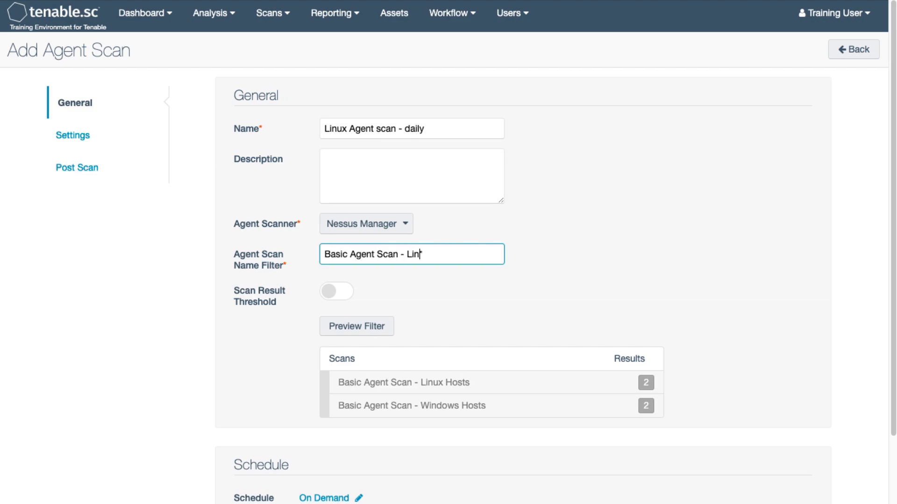
type("ux")
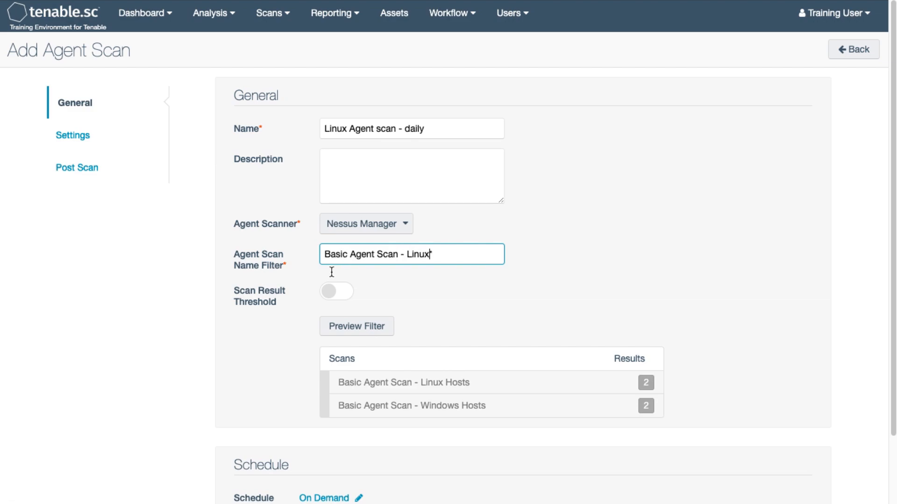
left_click(356, 326)
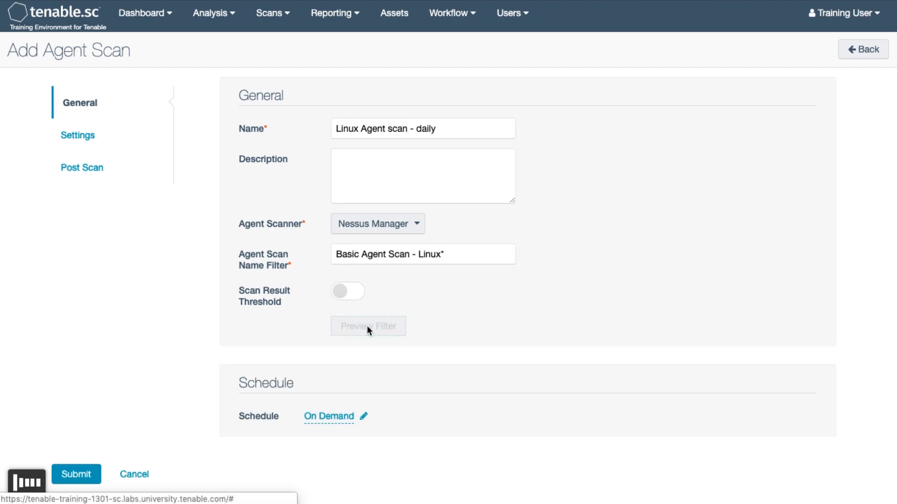
left_click(368, 326)
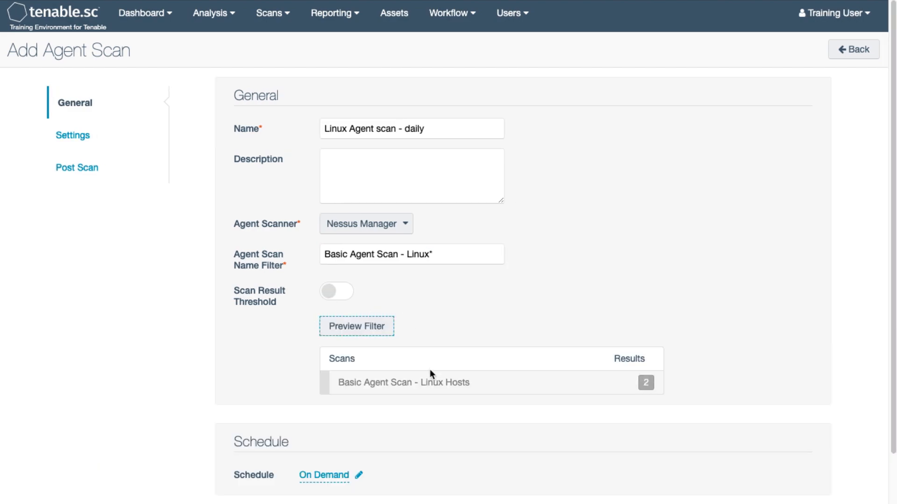
mouse_move(425, 369)
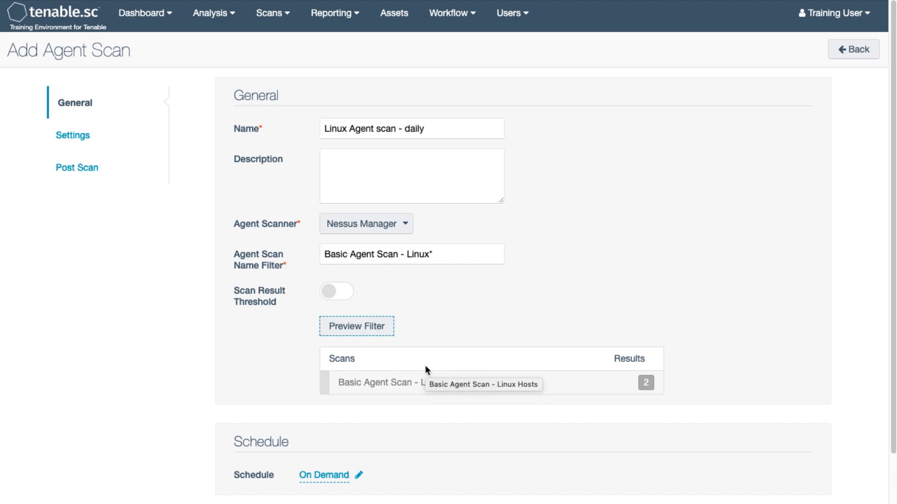
mouse_move(424, 372)
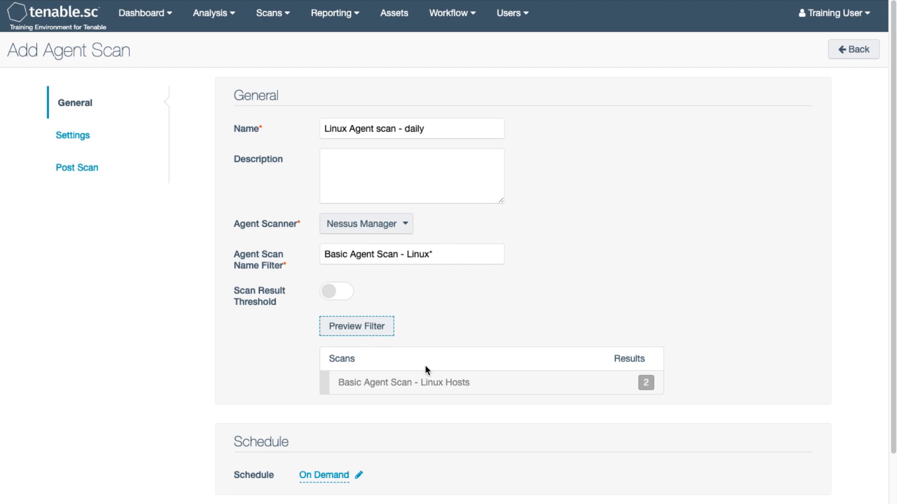
mouse_move(326, 365)
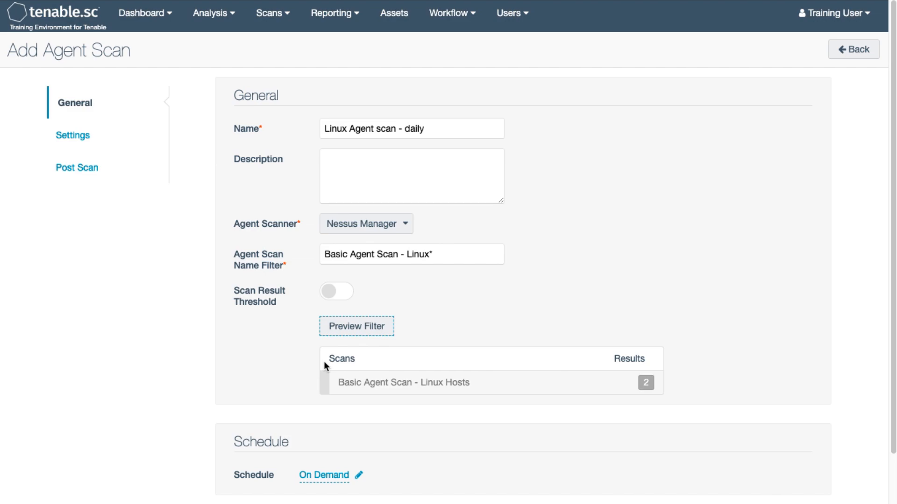
mouse_move(334, 370)
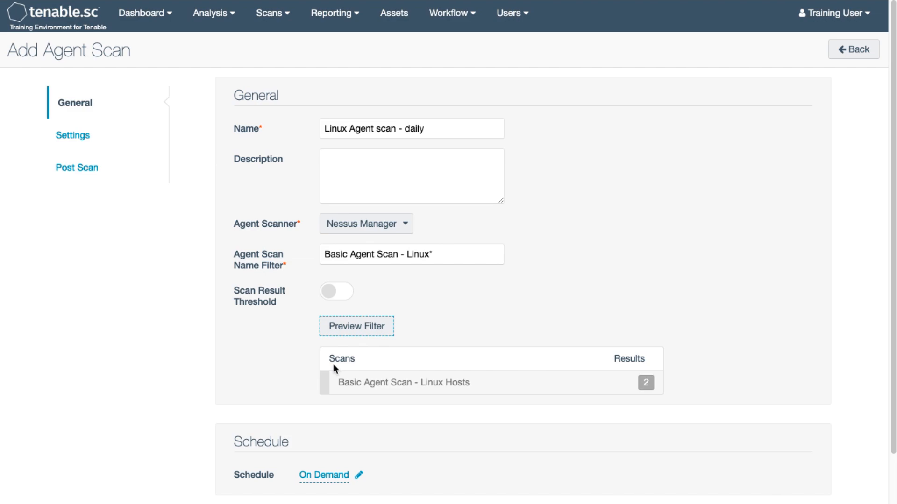
mouse_move(305, 387)
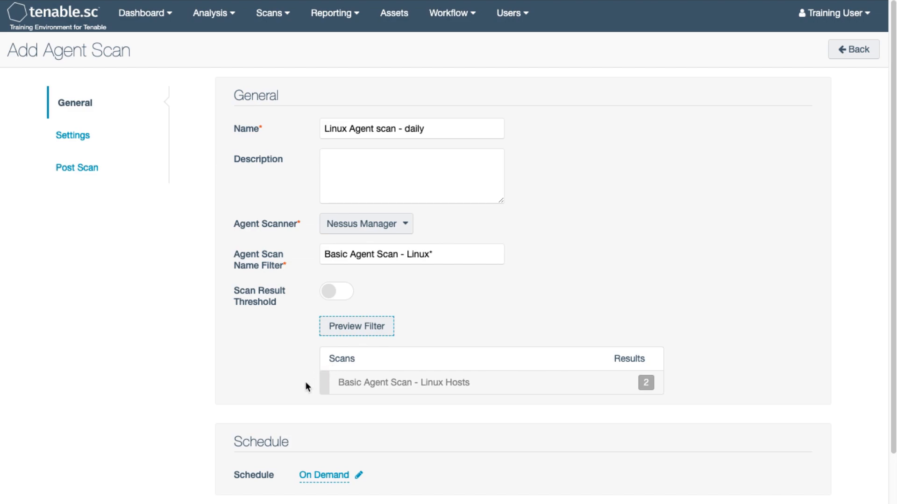
mouse_move(324, 476)
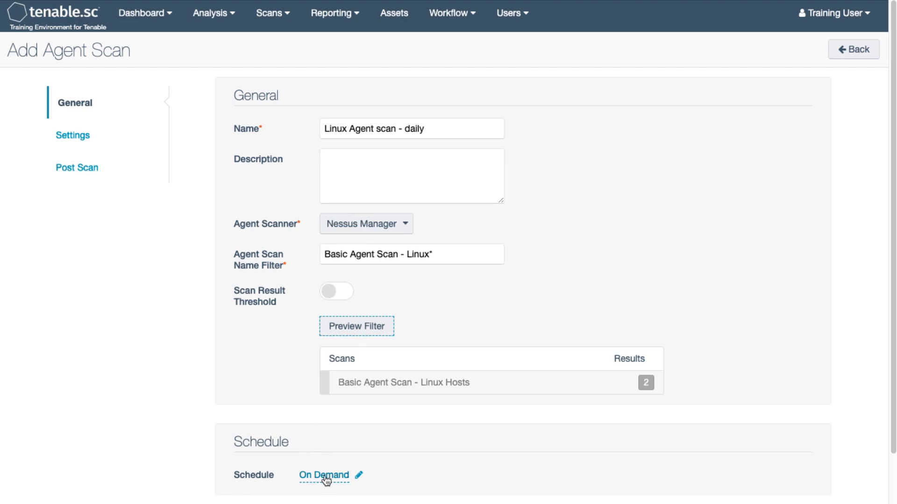
Set the scan schedule frequency to Daily with a 09:00 start time.
left_click(324, 474)
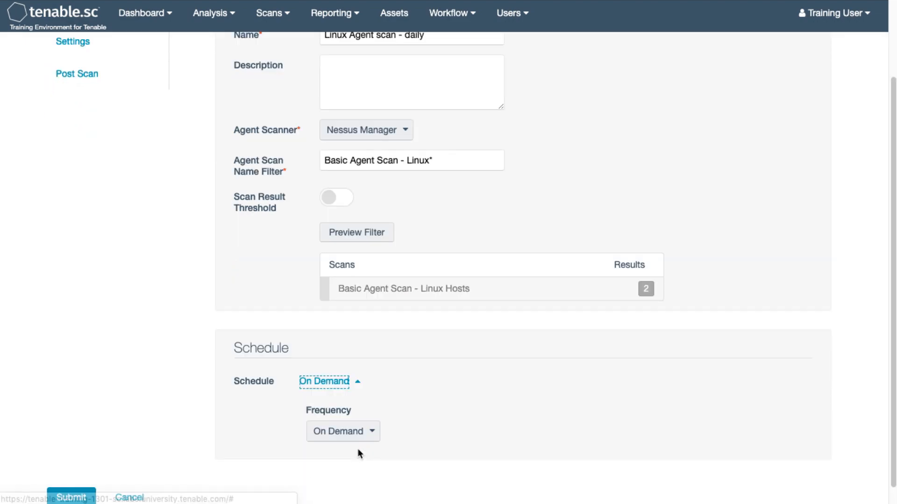
left_click(342, 430)
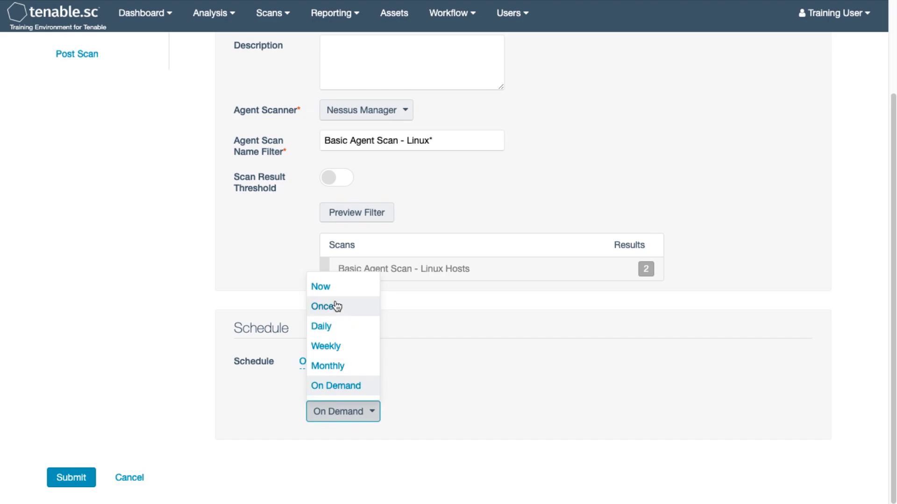
left_click(321, 326)
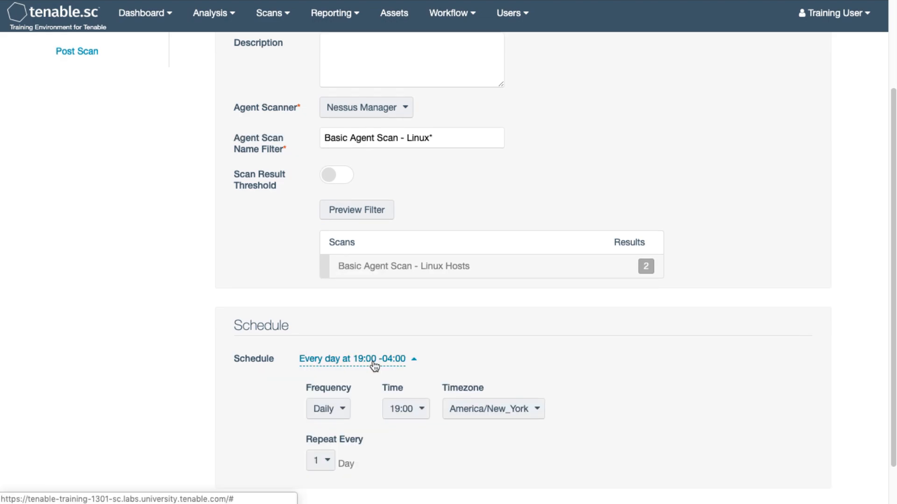
left_click(405, 409)
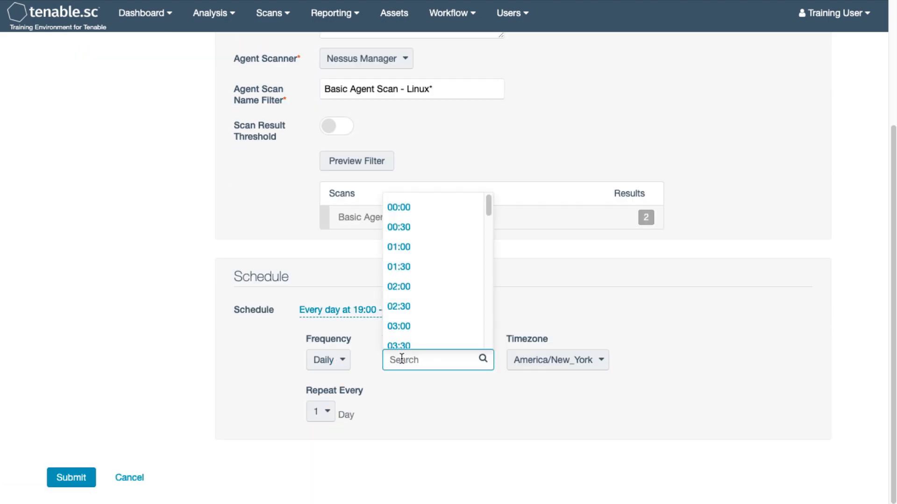
scroll("down", 3)
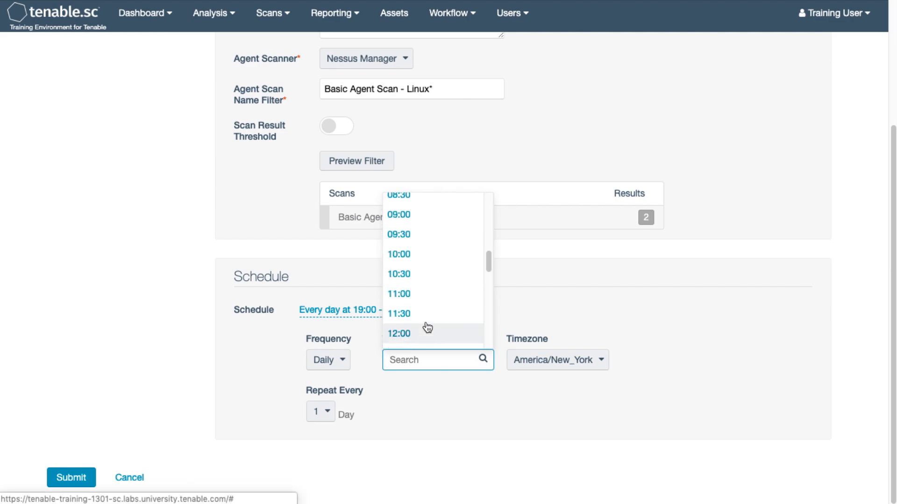
left_click(397, 214)
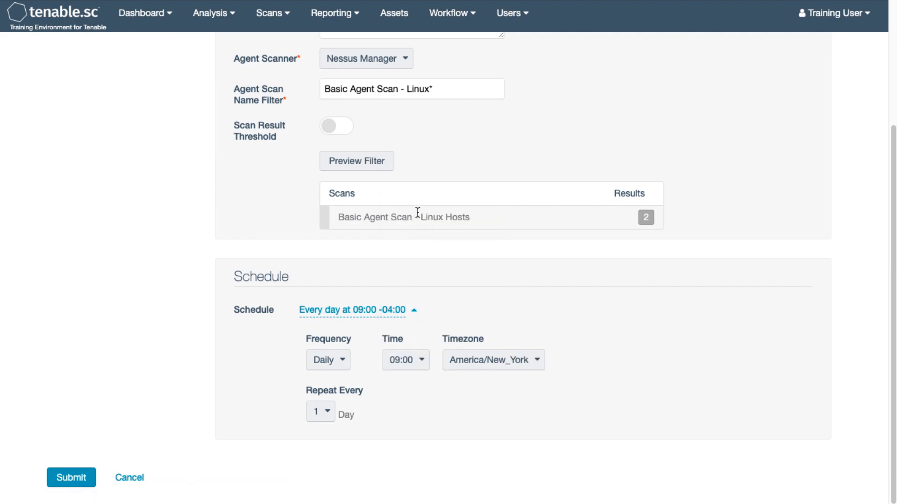
mouse_move(163, 250)
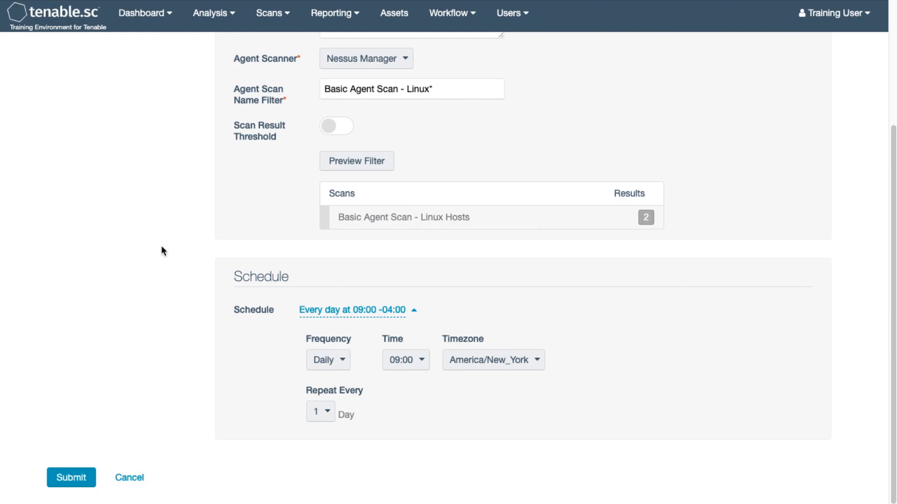
scroll("up", 3)
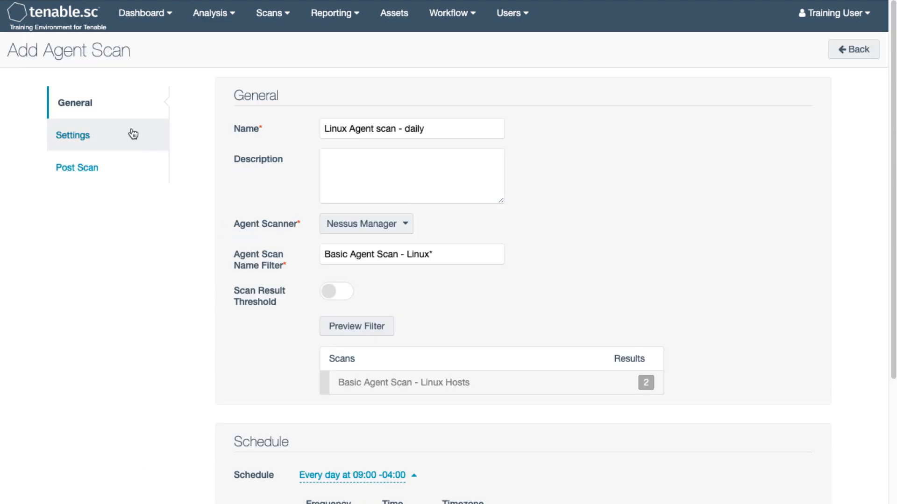
In Settings, set the Import Repository to Nessus-Agents-Vulns.
left_click(80, 135)
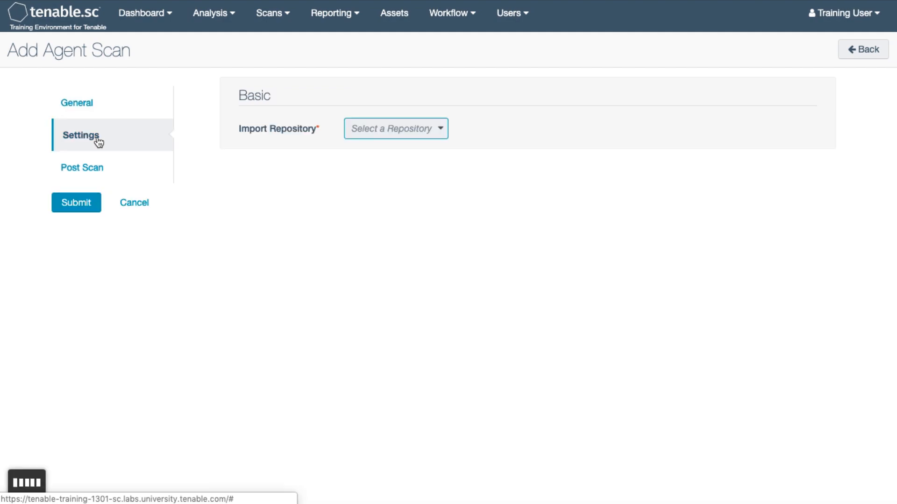
left_click(395, 128)
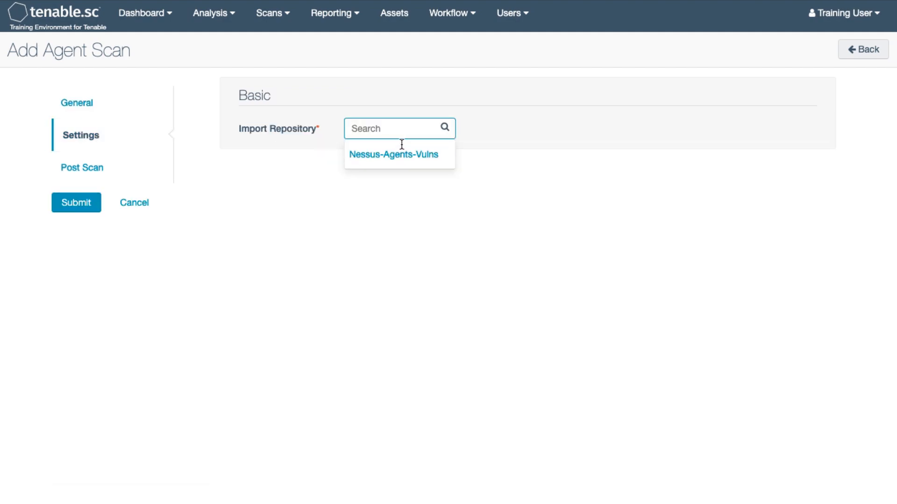
left_click(393, 155)
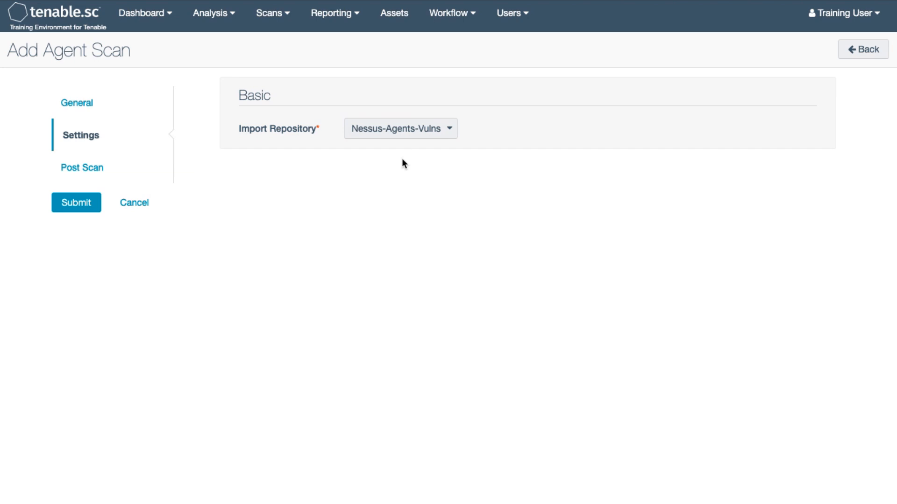
mouse_move(134, 202)
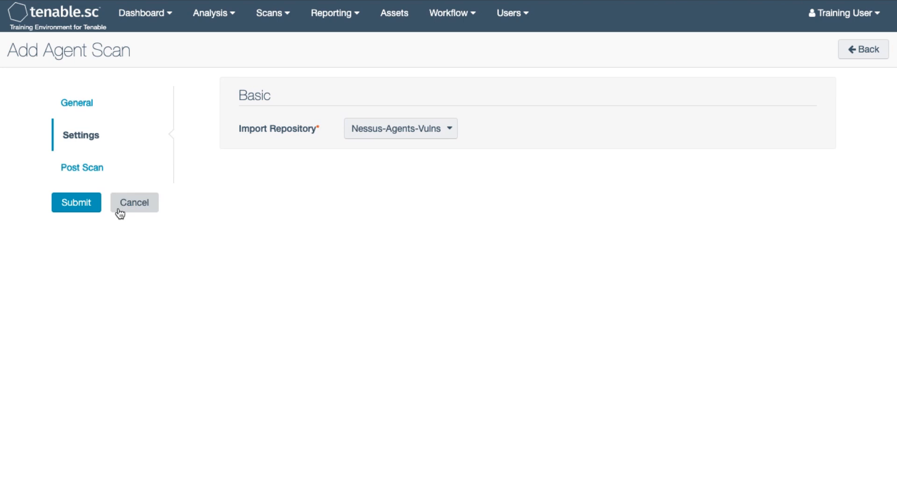
Submit 'Linux Agent scan - daily' so it appears in the Agent Scans list.
left_click(76, 202)
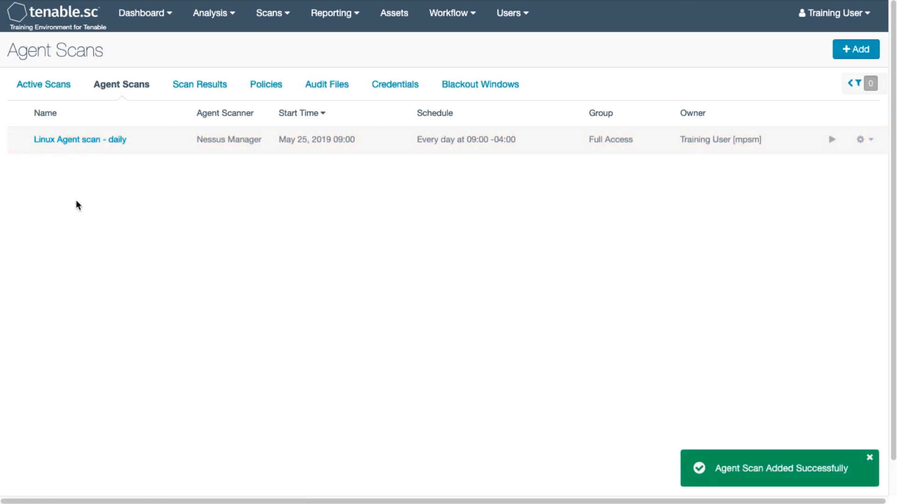
left_click(831, 139)
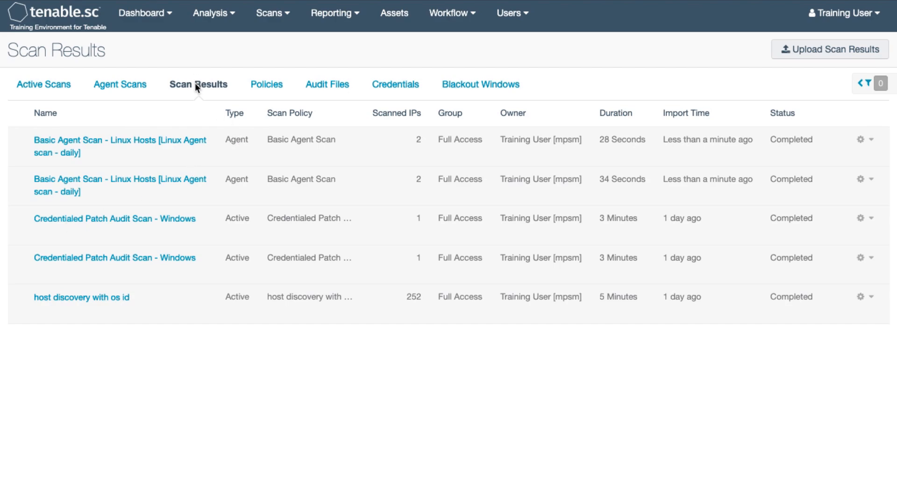
mouse_move(86, 194)
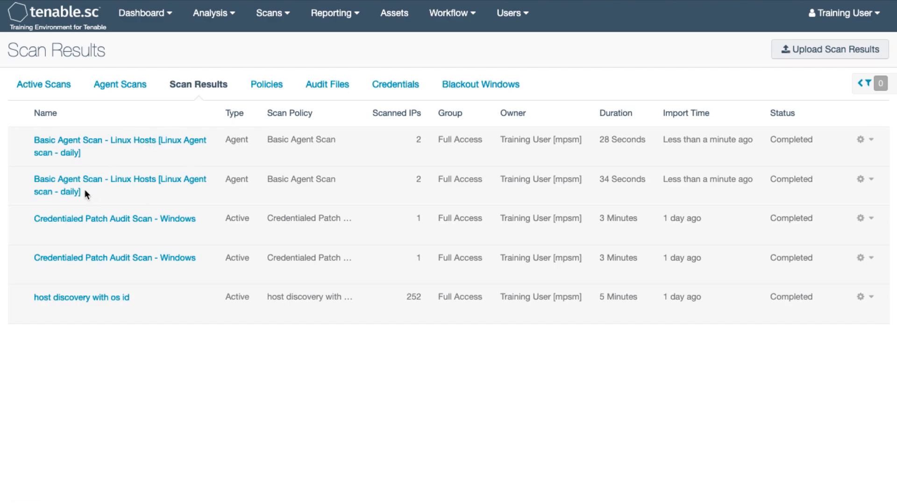
mouse_move(77, 197)
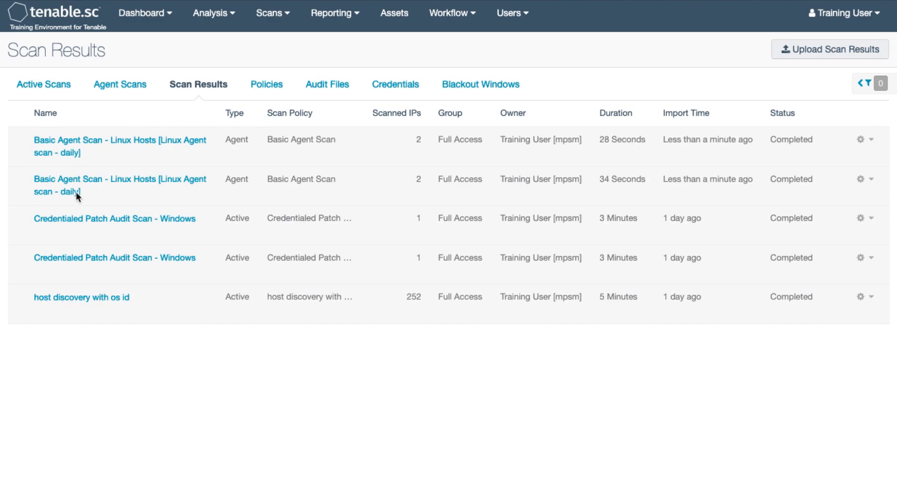
mouse_move(113, 166)
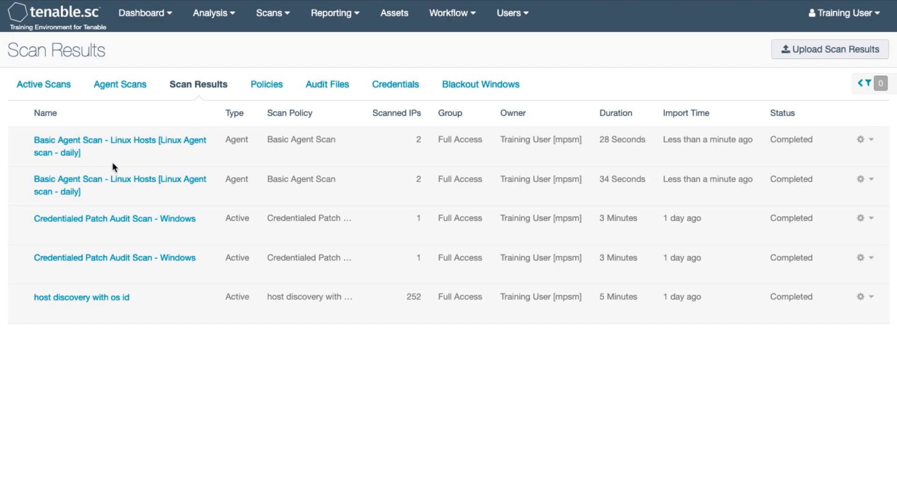
mouse_move(159, 169)
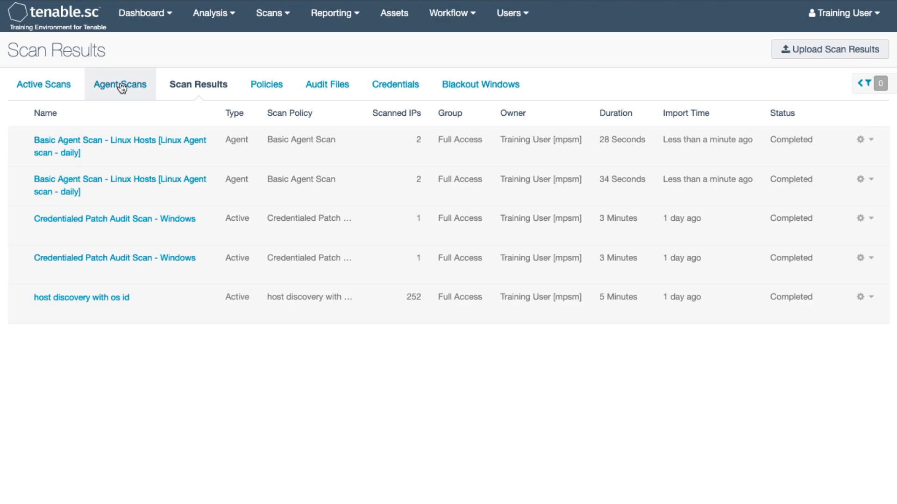
Reopen 'Linux Agent scan - daily' for editing and preview its filter, showing 0 results.
left_click(120, 84)
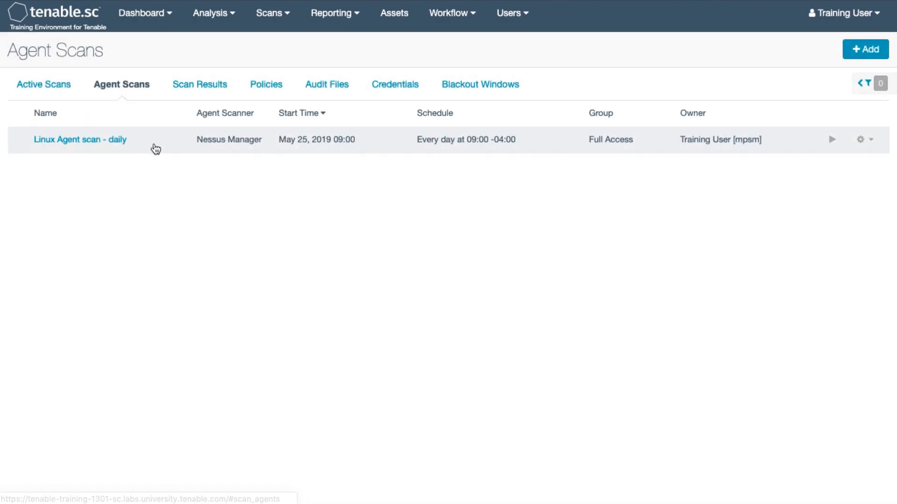
left_click(80, 140)
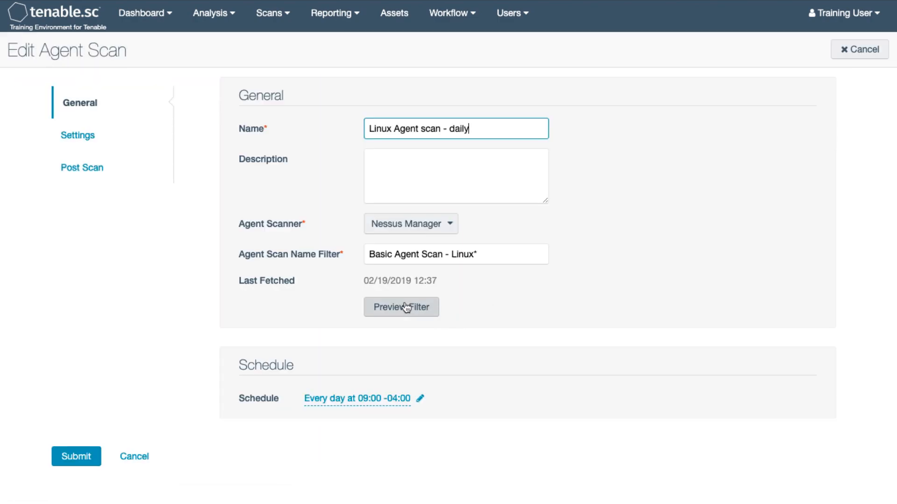
left_click(400, 307)
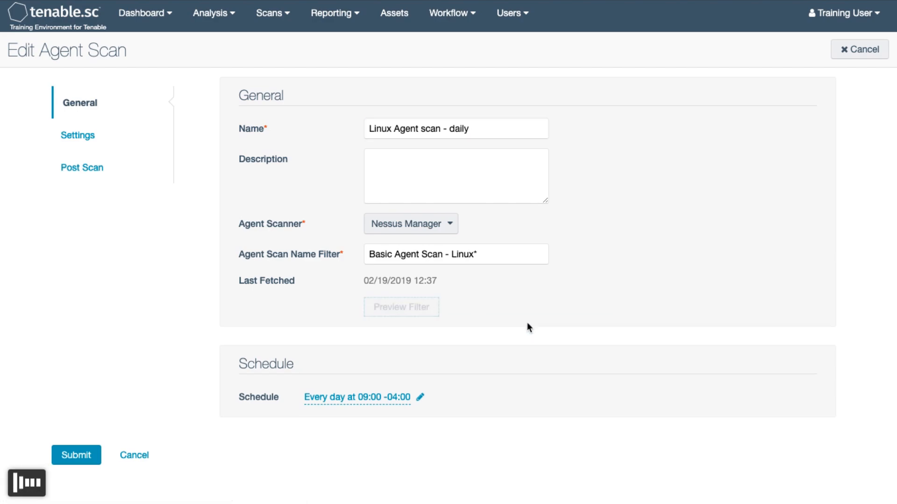
left_click(401, 308)
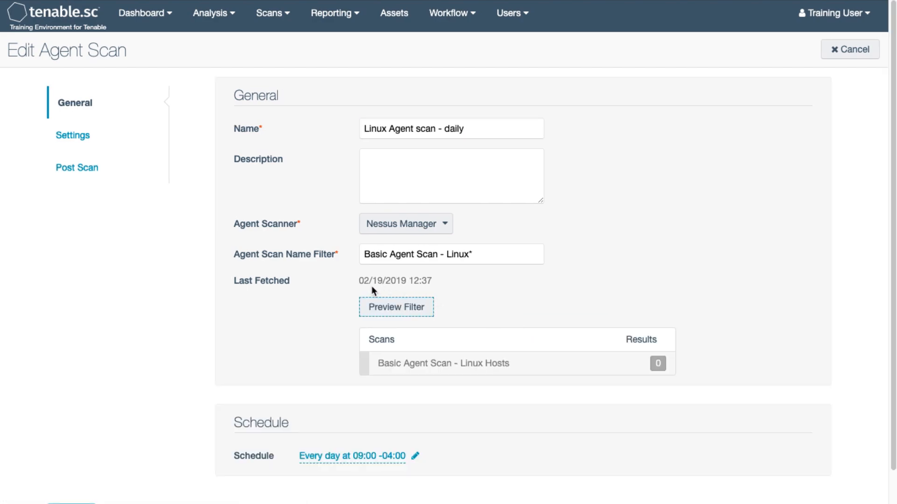
mouse_move(580, 367)
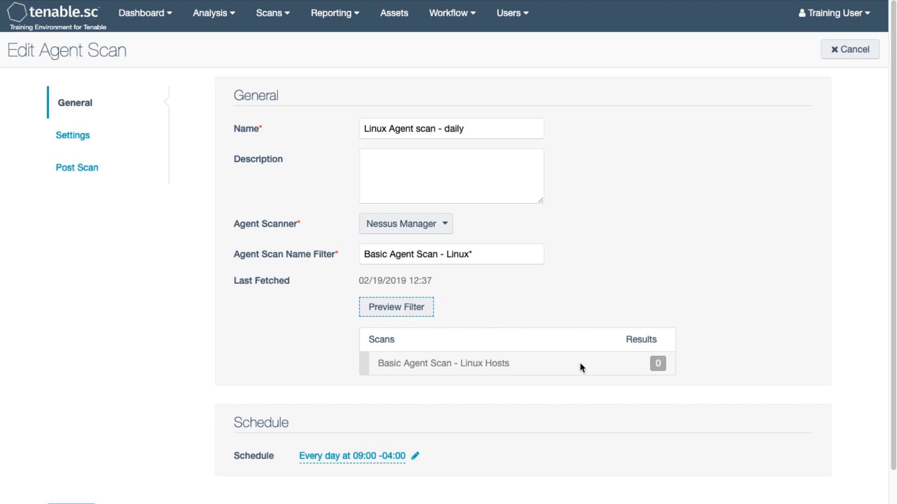
mouse_move(669, 372)
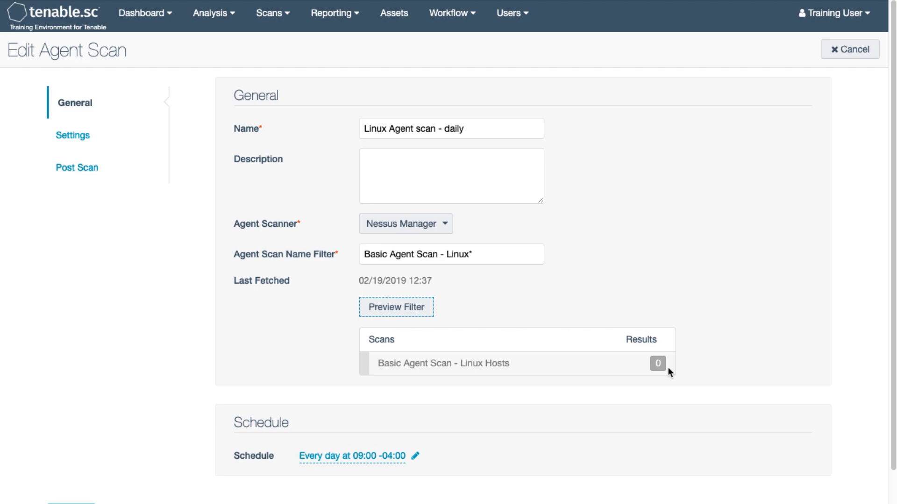
mouse_move(671, 341)
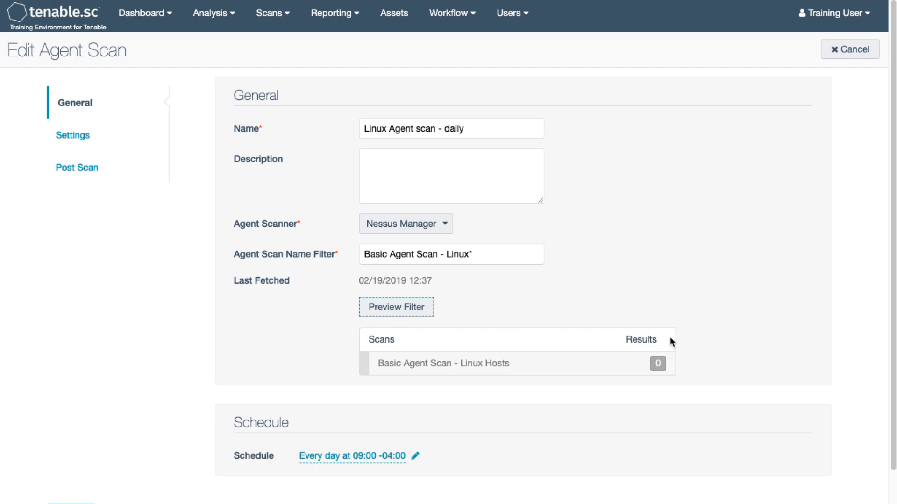
mouse_move(708, 352)
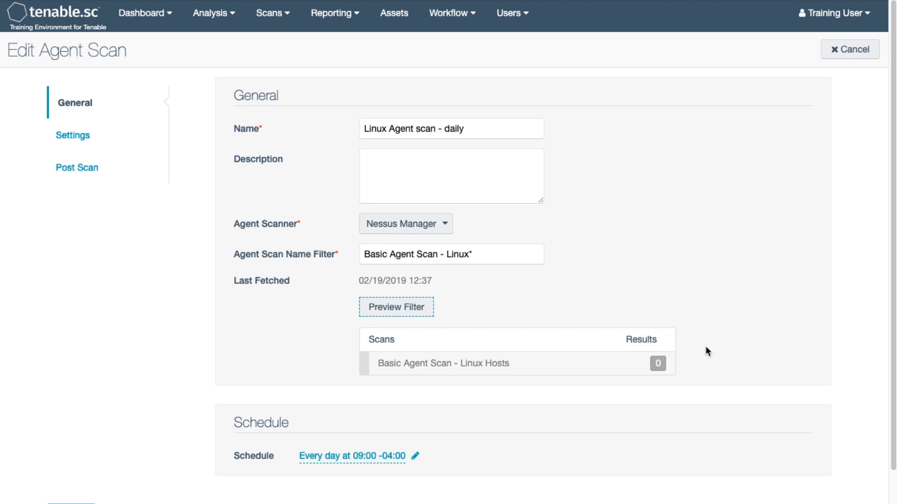
mouse_move(761, 350)
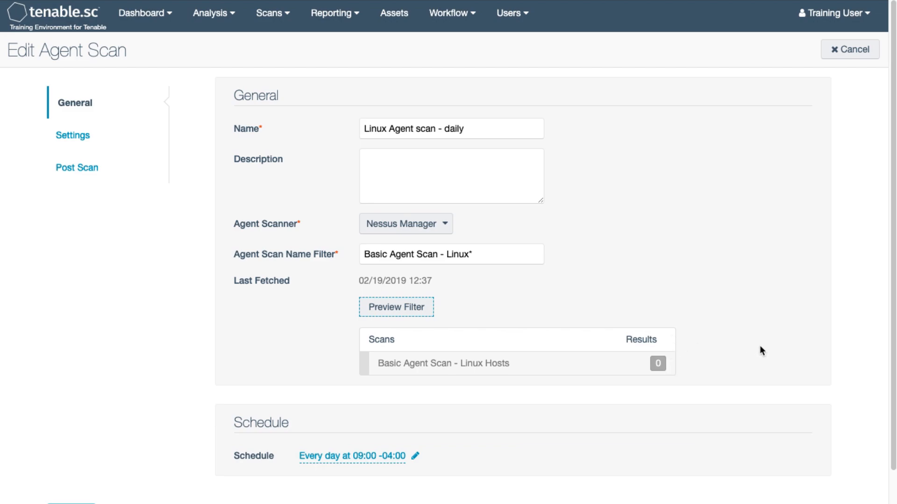